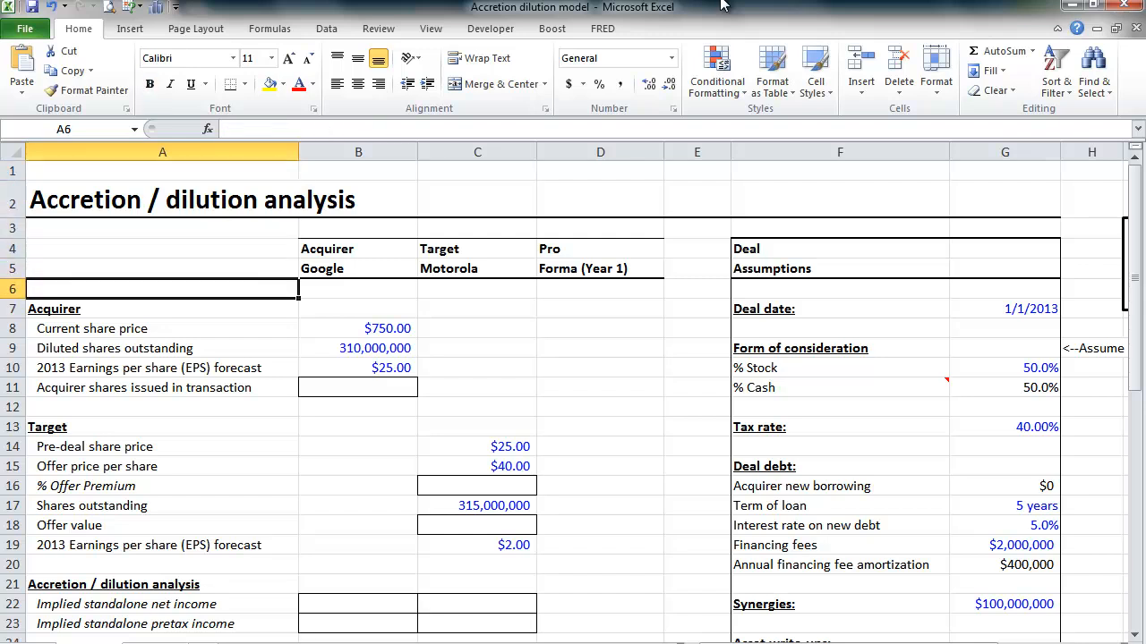
# - Review Google's EPS forecast and the 1/1/2013 deal date assumption
pyautogui.click(358, 369)
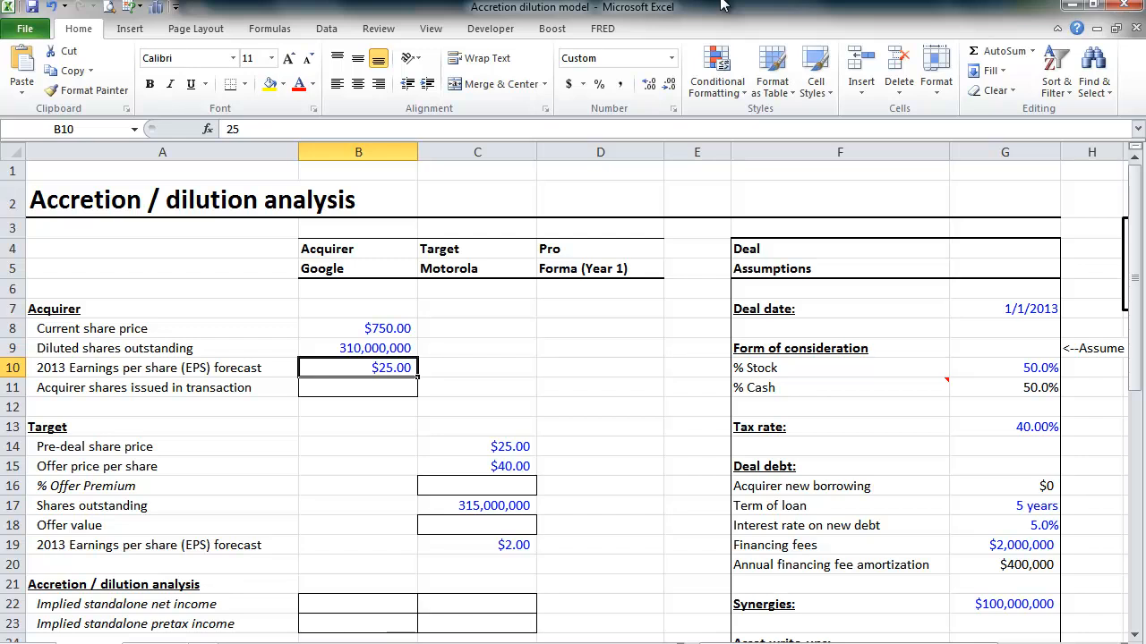
pyautogui.click(358, 387)
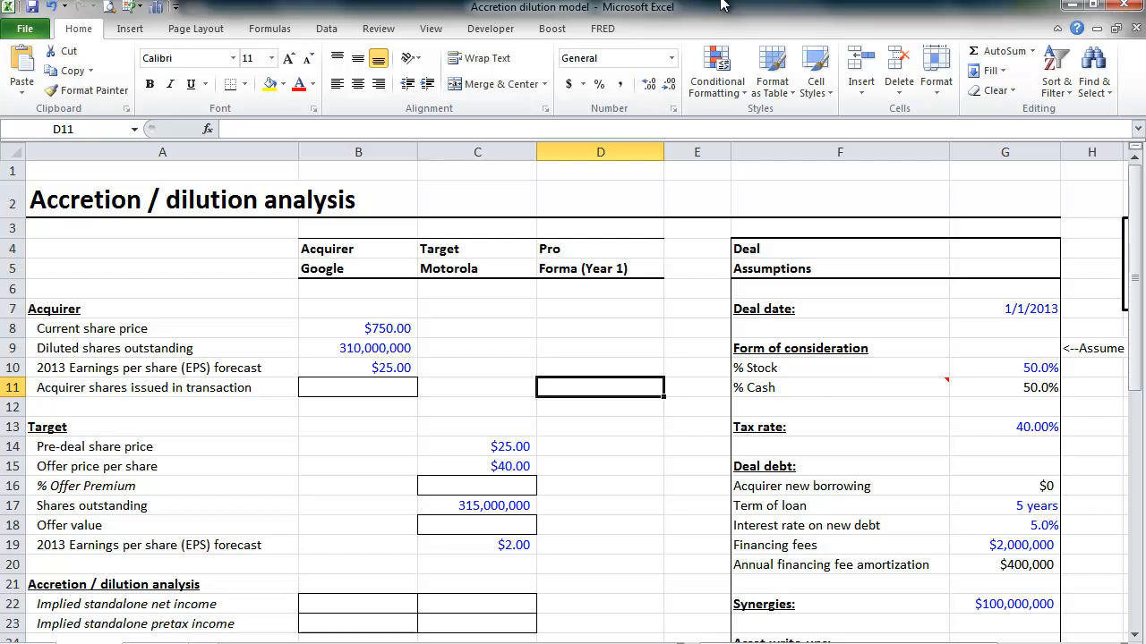
pyautogui.click(838, 308)
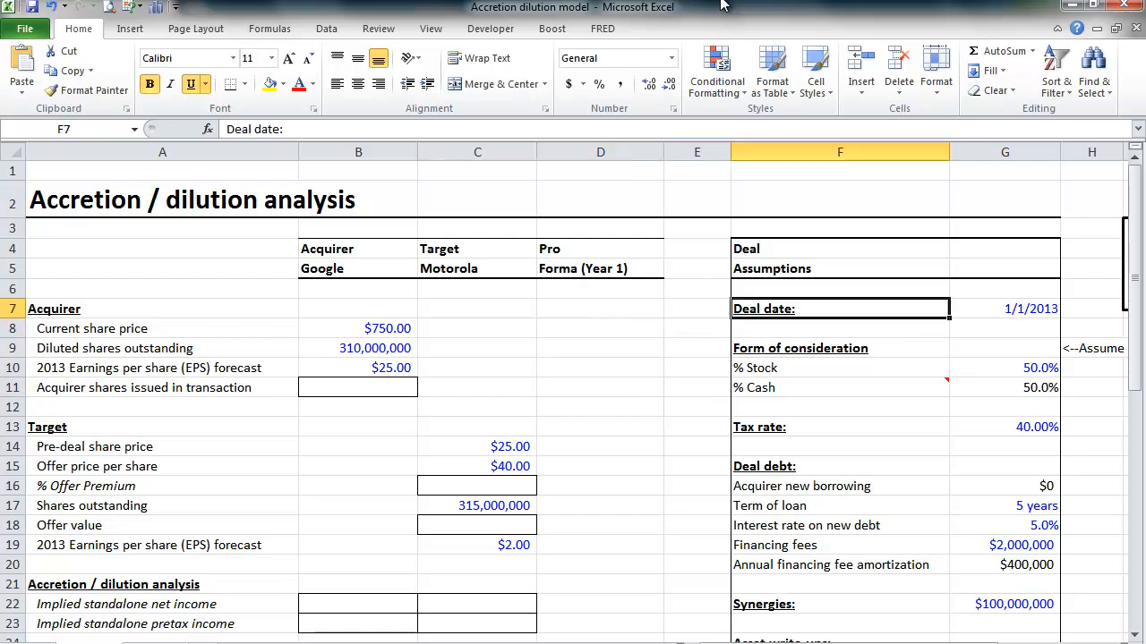
pyautogui.click(1004, 308)
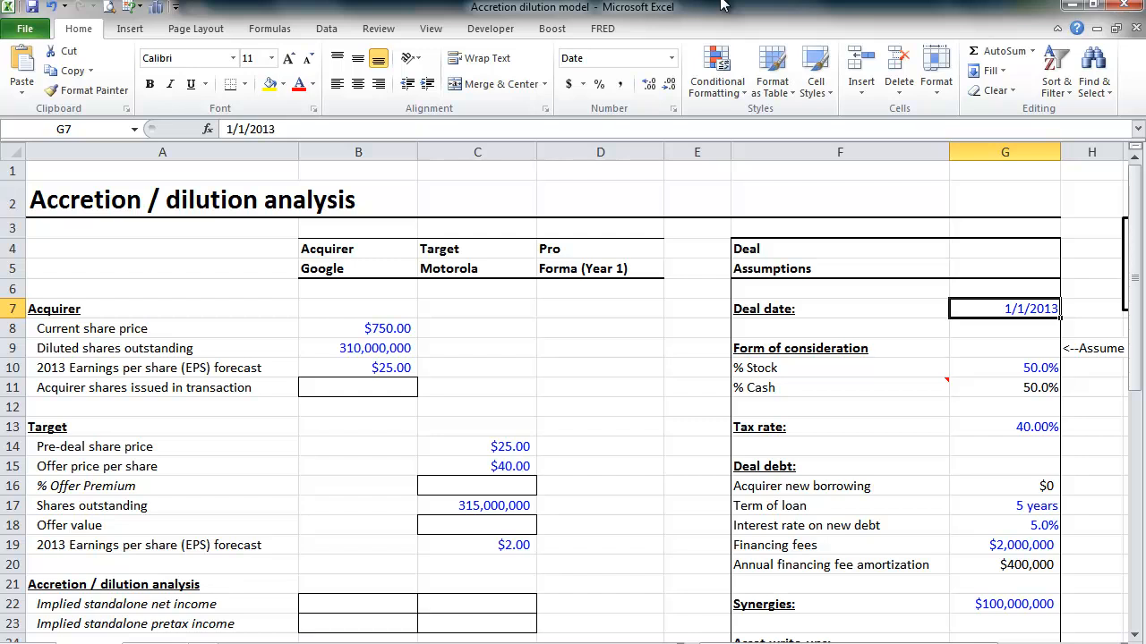
pyautogui.click(697, 308)
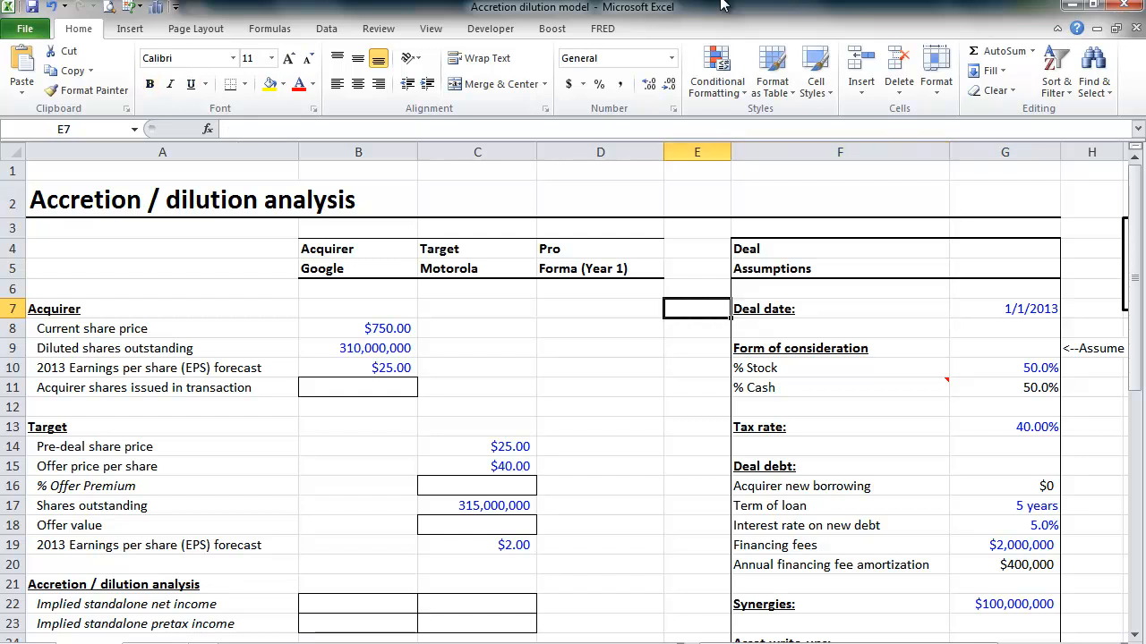
# - Compute Motorola's % Offer Premium as 60.0% from the $40 offer over the $25 pre-deal price
pyautogui.click(600, 368)
pyautogui.write('=C15/C14')
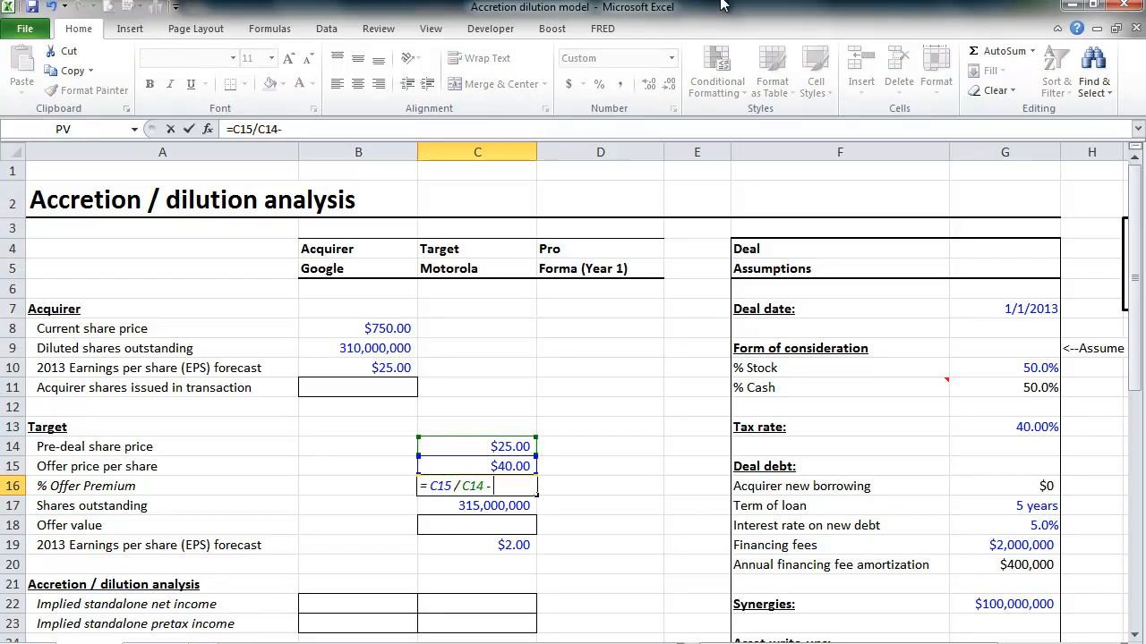
pyautogui.write('-1')
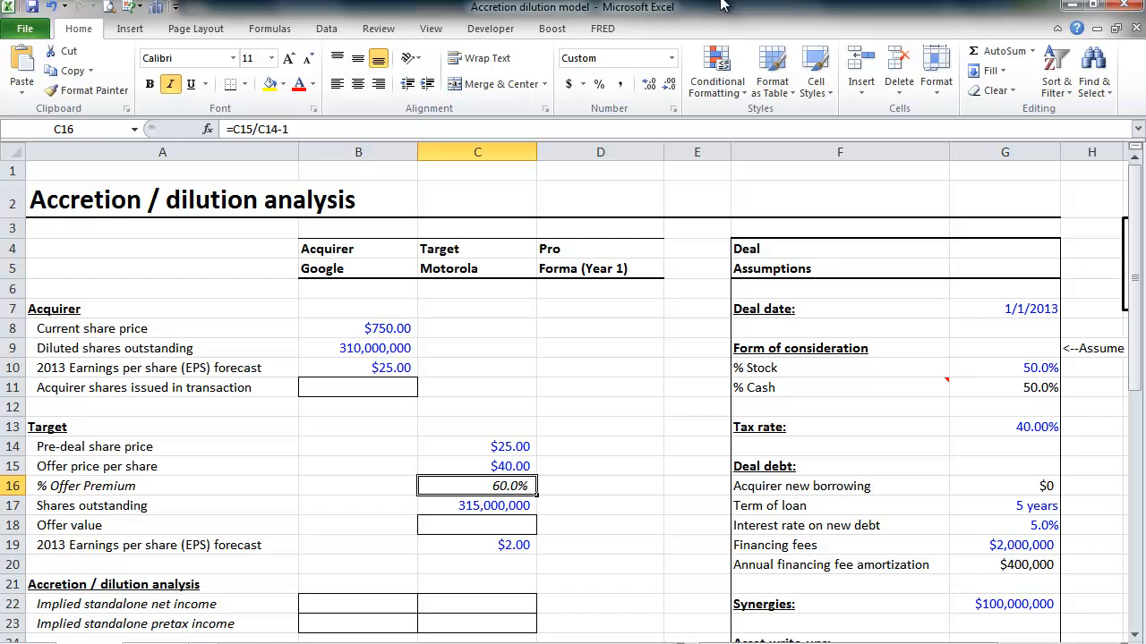
pyautogui.click(476, 526)
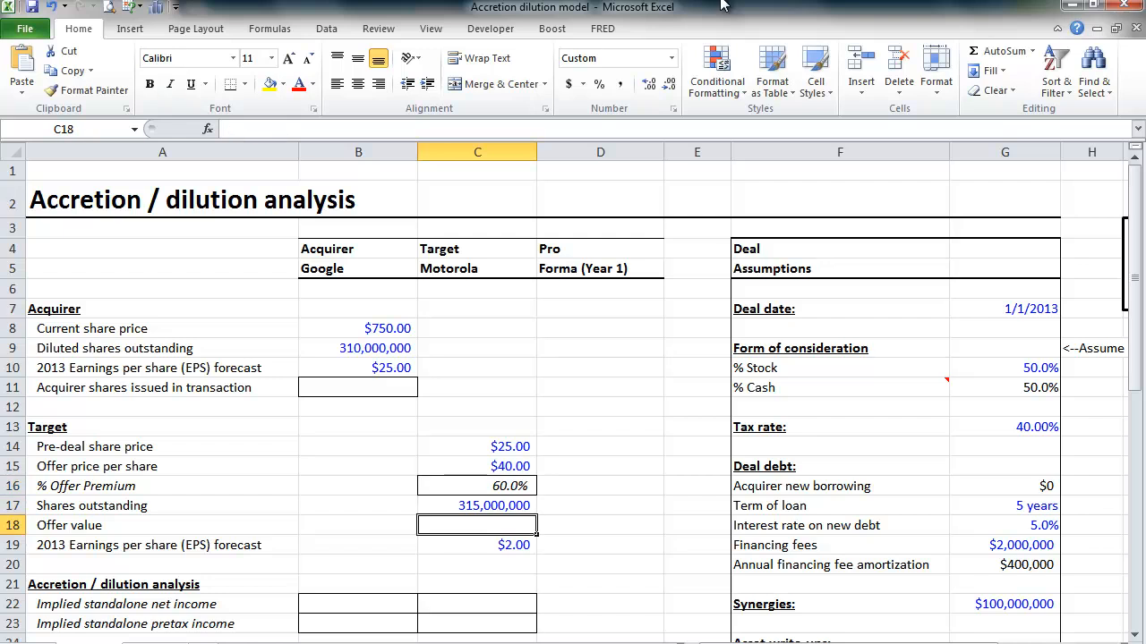
# - Compute Motorola's offer value of $12,600,000,000 from the offer price times 315,000,000 shares
pyautogui.write('=C15')
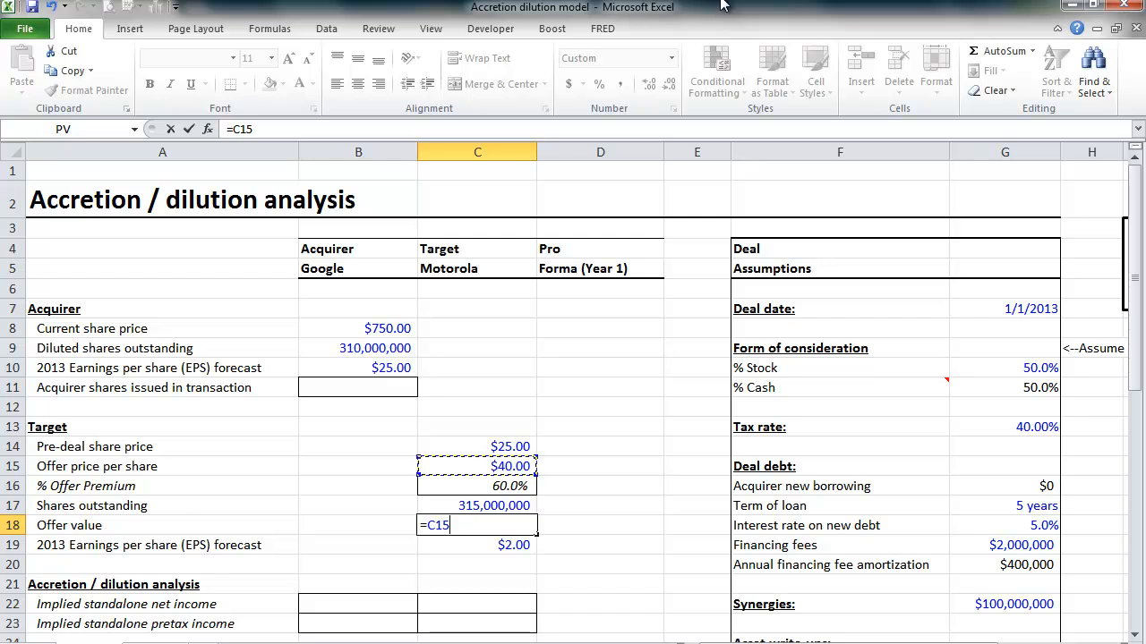
pyautogui.click(476, 505)
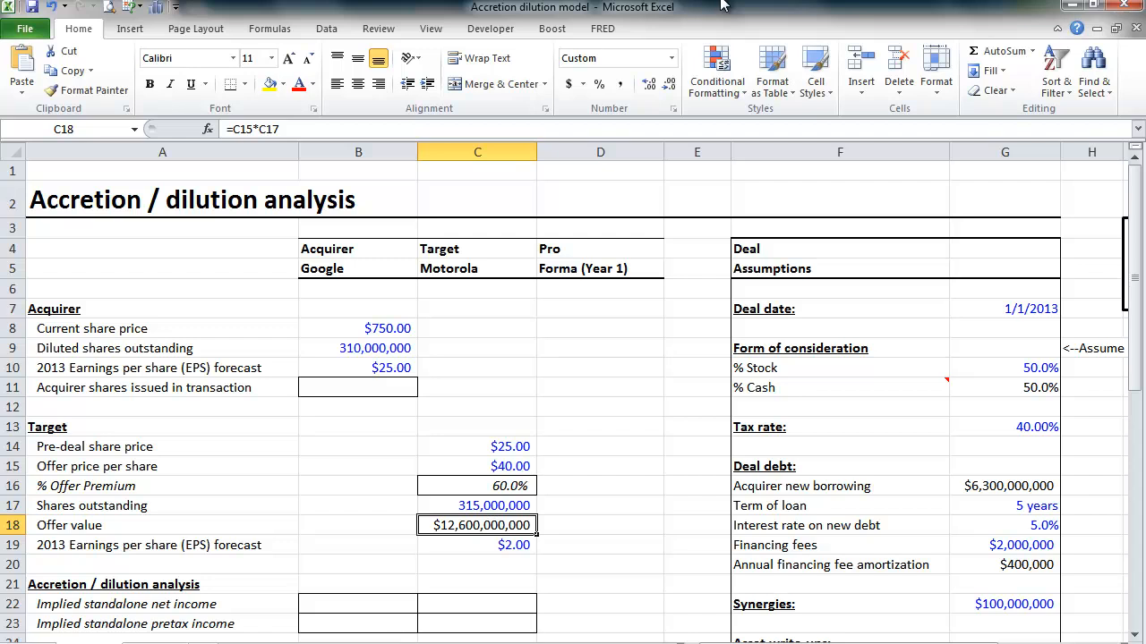
pyautogui.click(1035, 505)
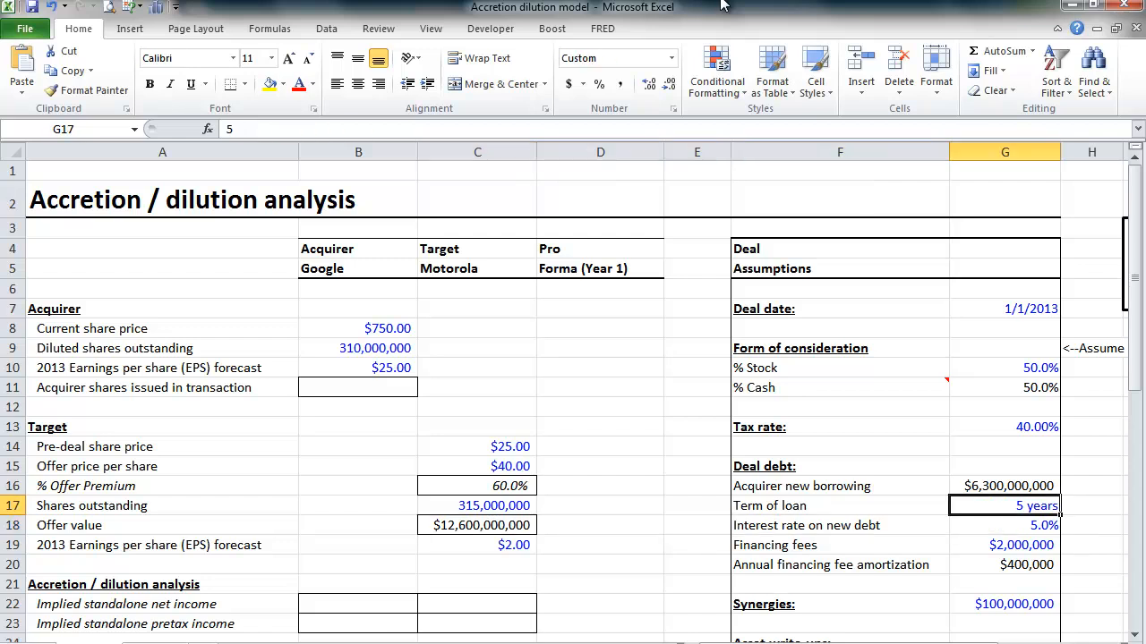
pyautogui.click(1004, 369)
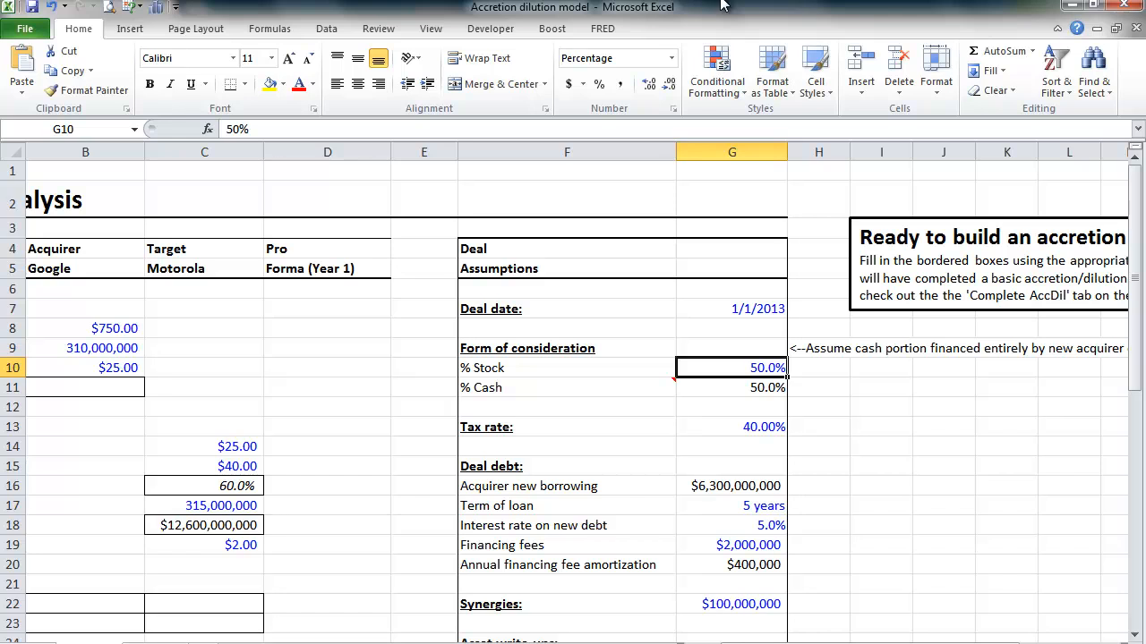
pyautogui.click(818, 347)
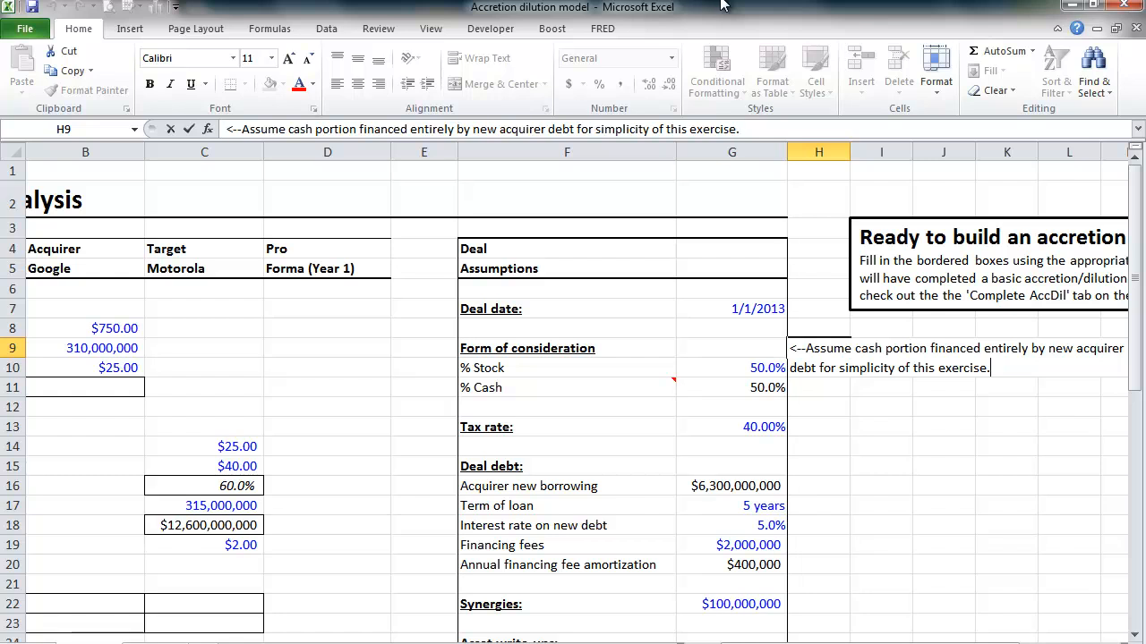
pyautogui.click(731, 426)
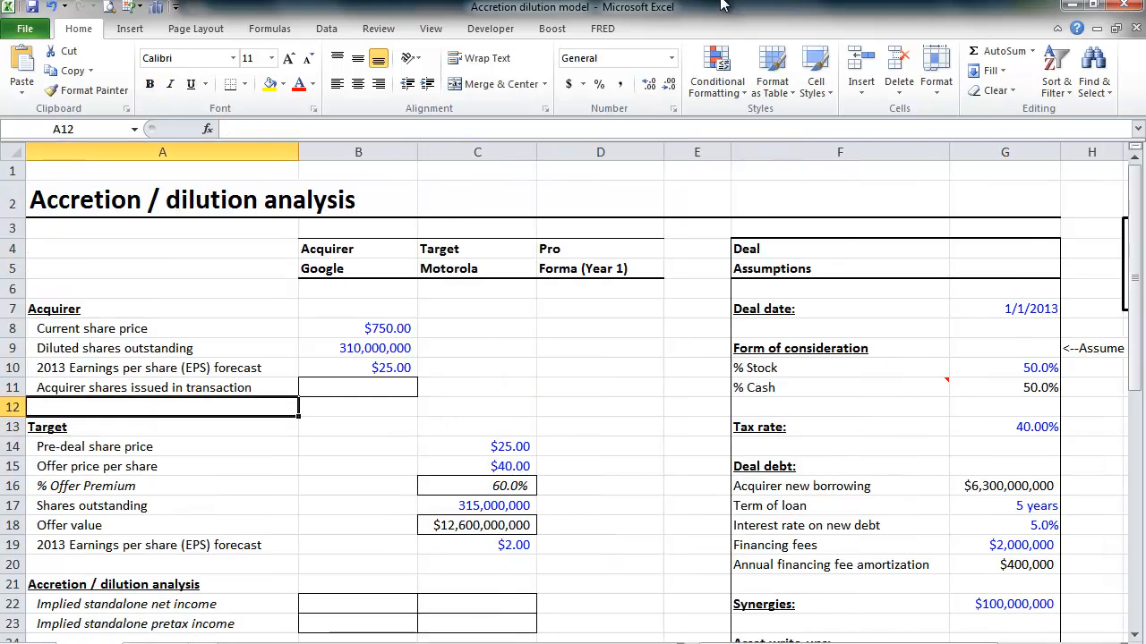
# - Compute 8,400,000 acquirer shares issued from offer value over $750 share price times 50% stock portion
pyautogui.click(358, 386)
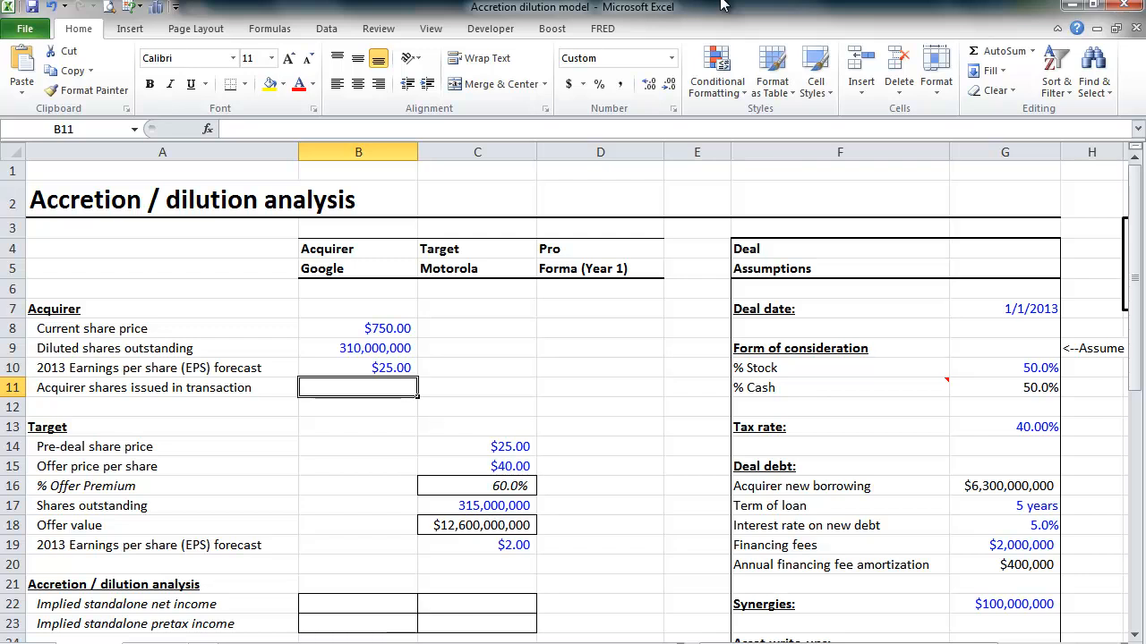
pyautogui.write('=(')
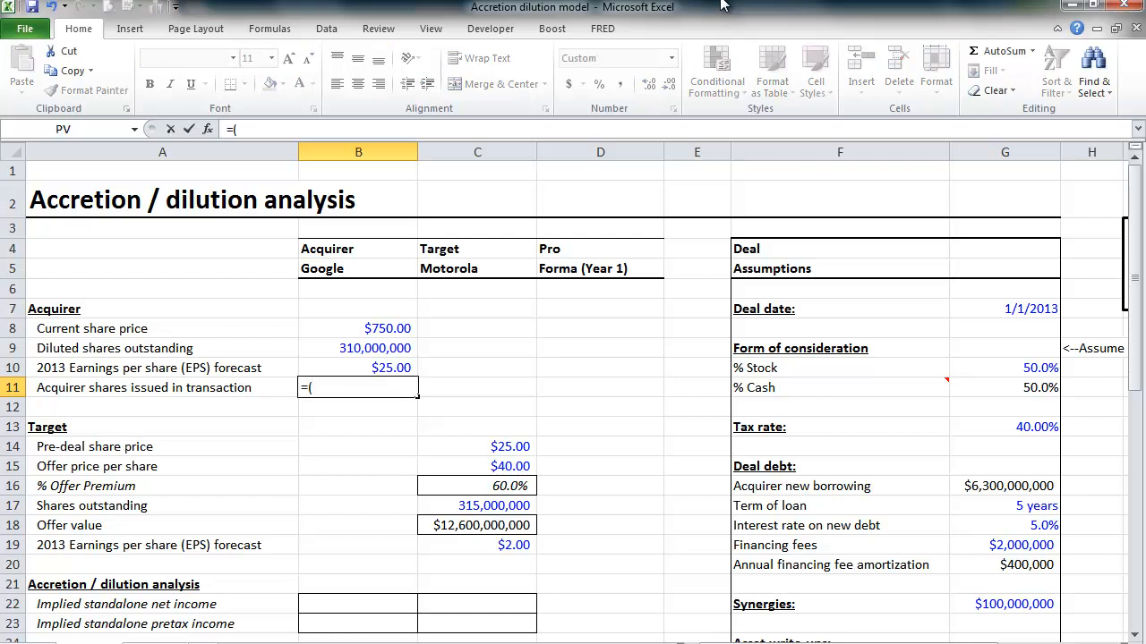
pyautogui.click(358, 465)
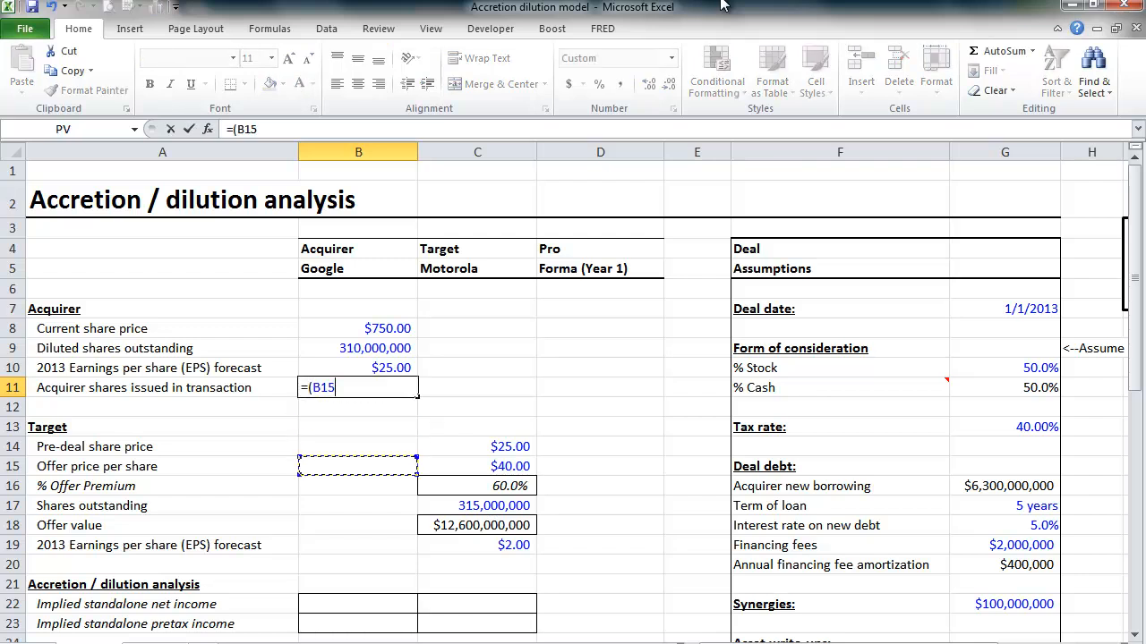
pyautogui.click(476, 526)
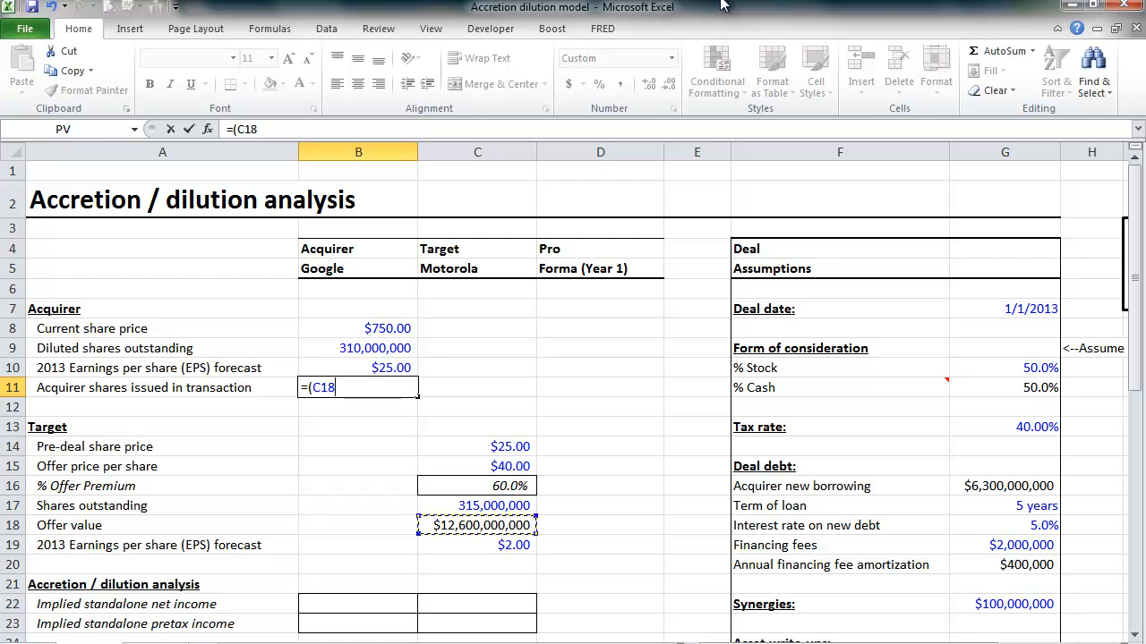
pyautogui.write('/')
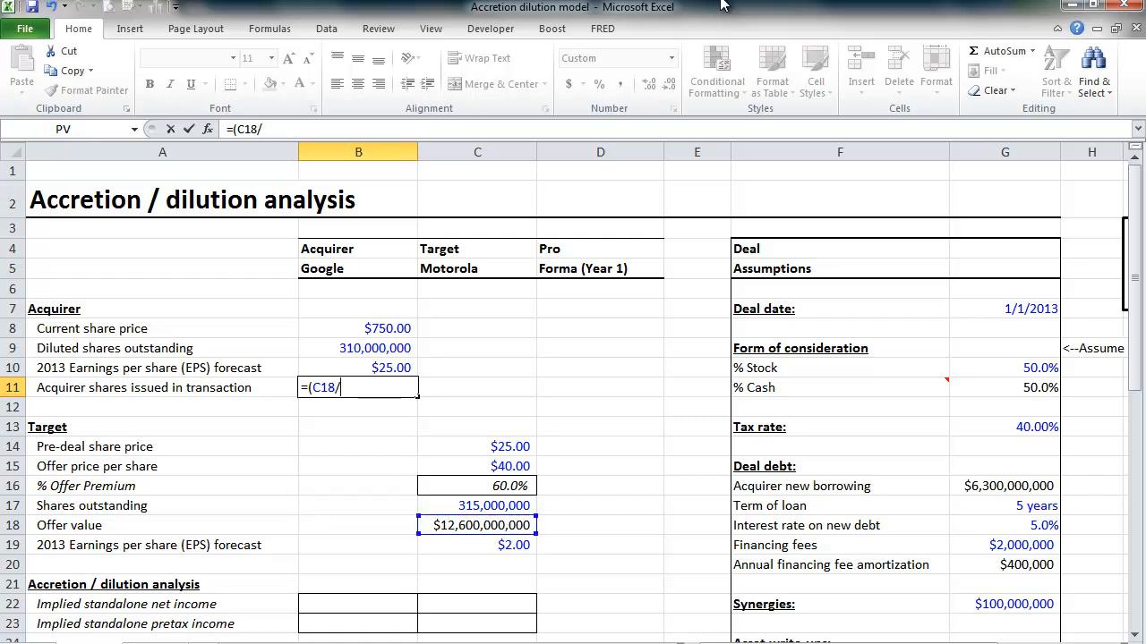
pyautogui.click(358, 327)
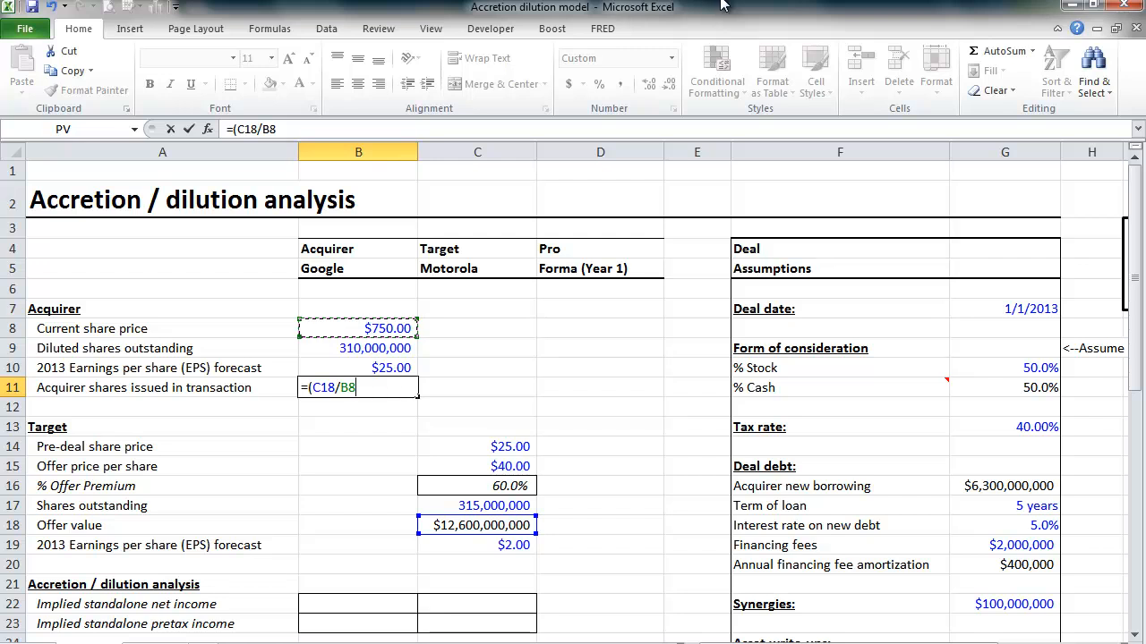
pyautogui.write('*')
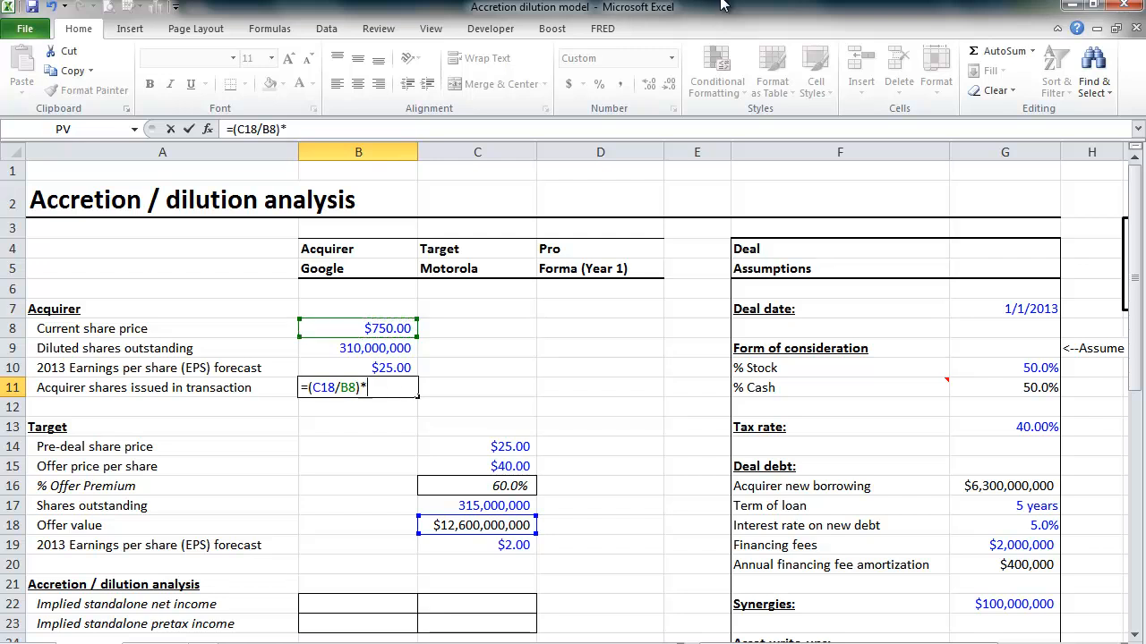
pyautogui.click(1005, 368)
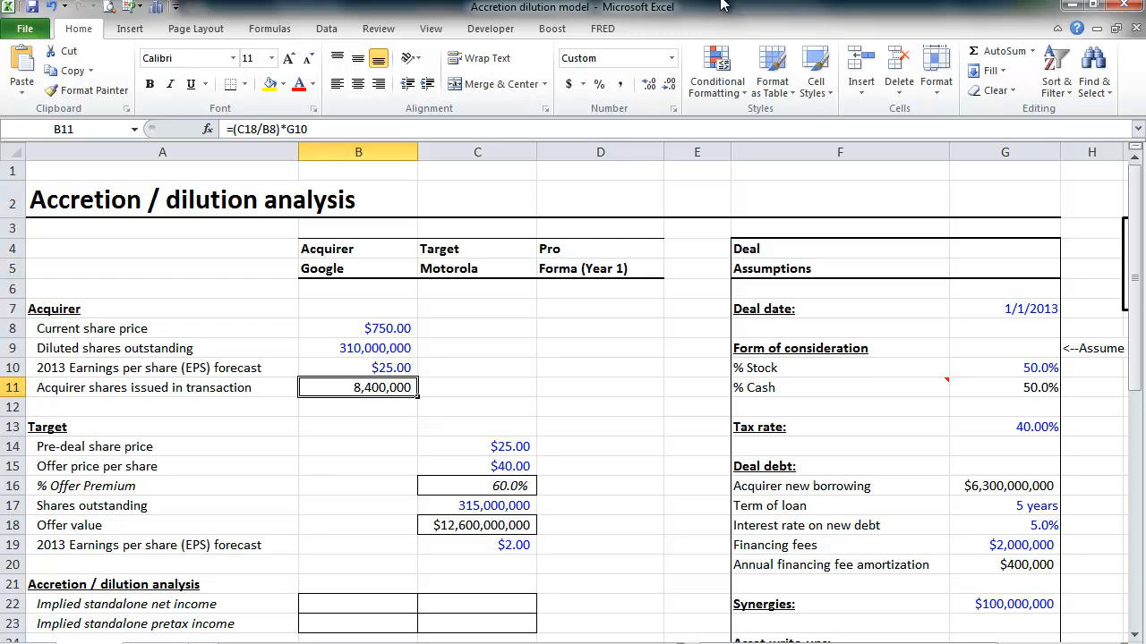
pyautogui.click(1004, 387)
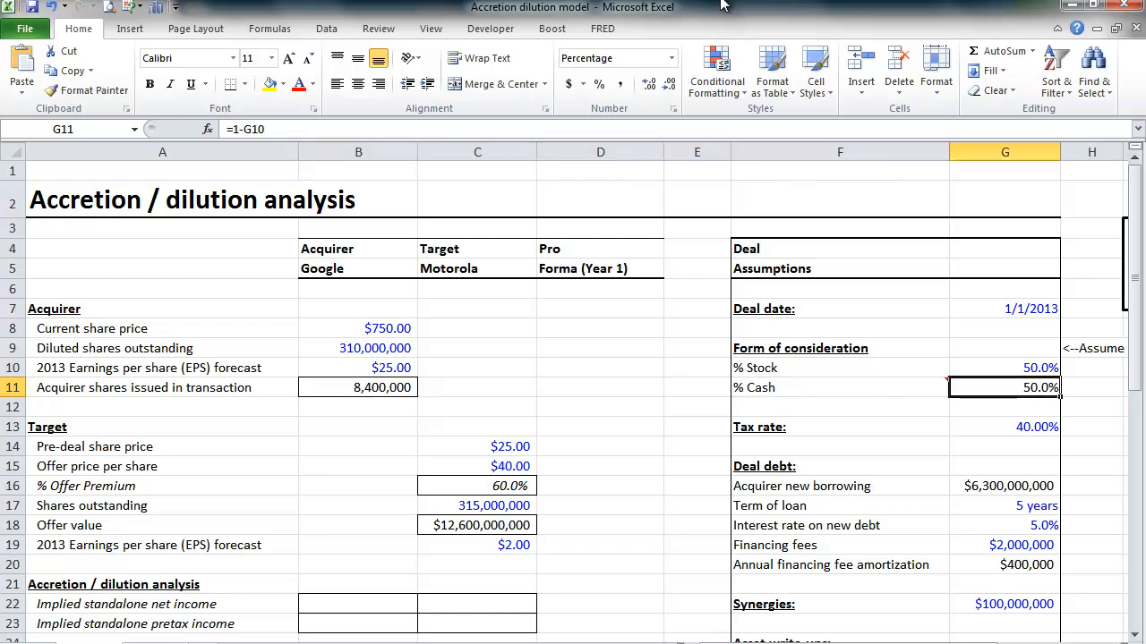
pyautogui.click(1004, 487)
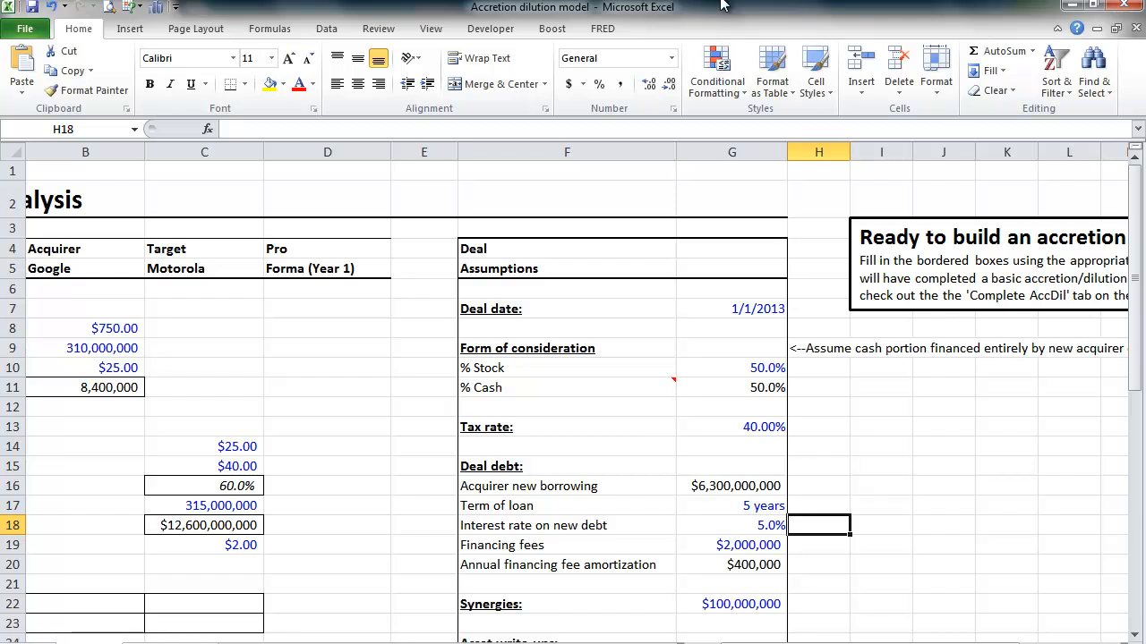
pyautogui.click(818, 347)
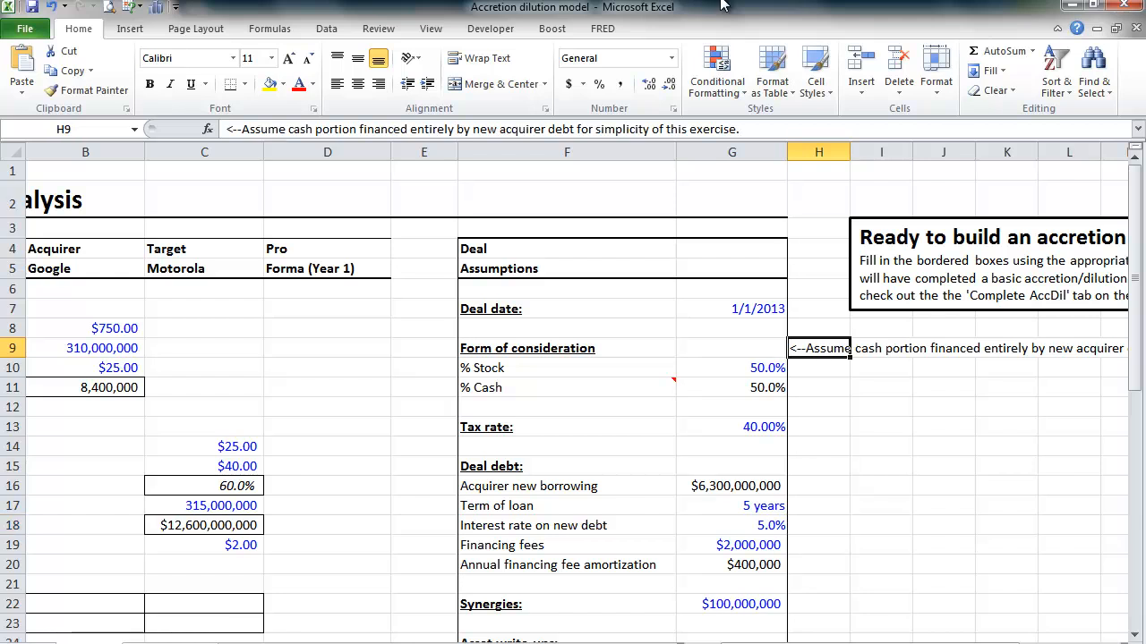
pyautogui.click(816, 406)
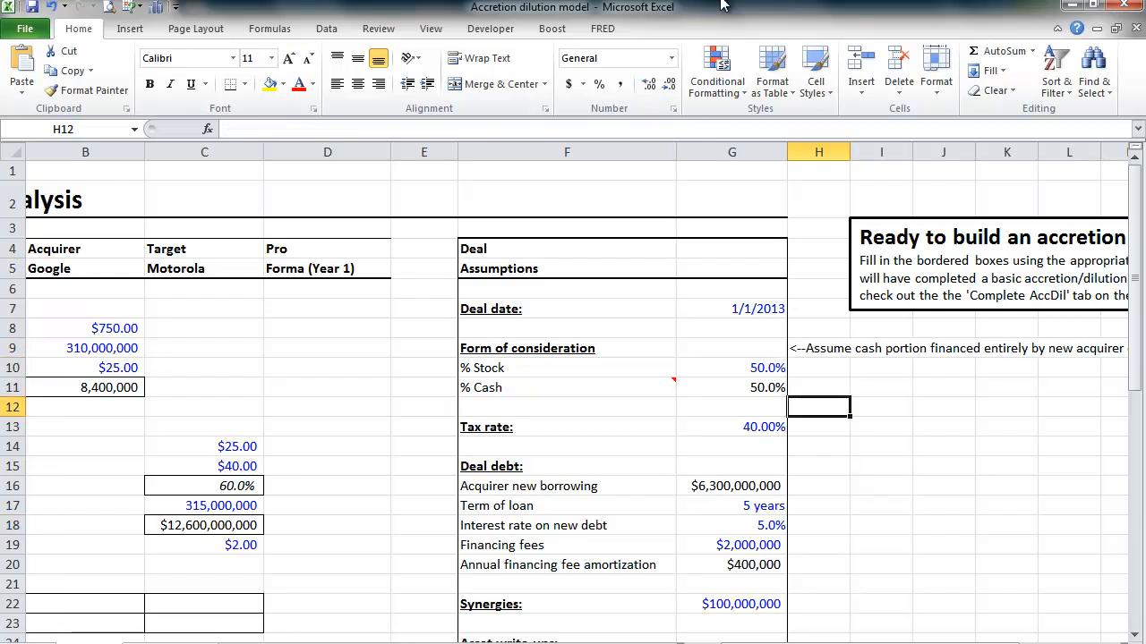
pyautogui.click(730, 487)
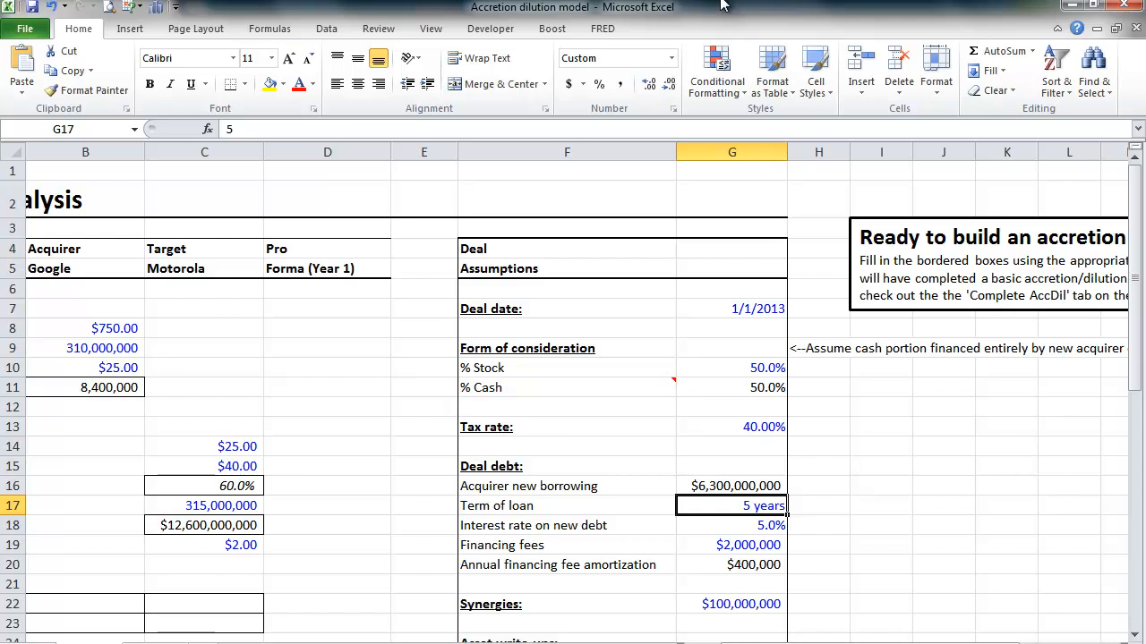
pyautogui.click(731, 527)
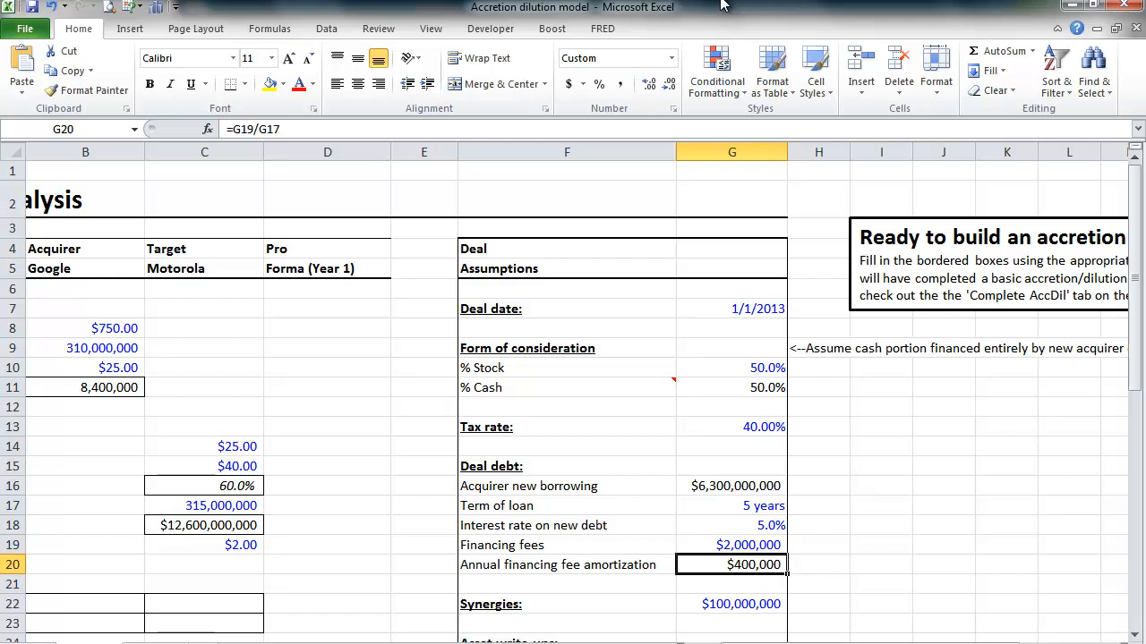
pyautogui.click(730, 544)
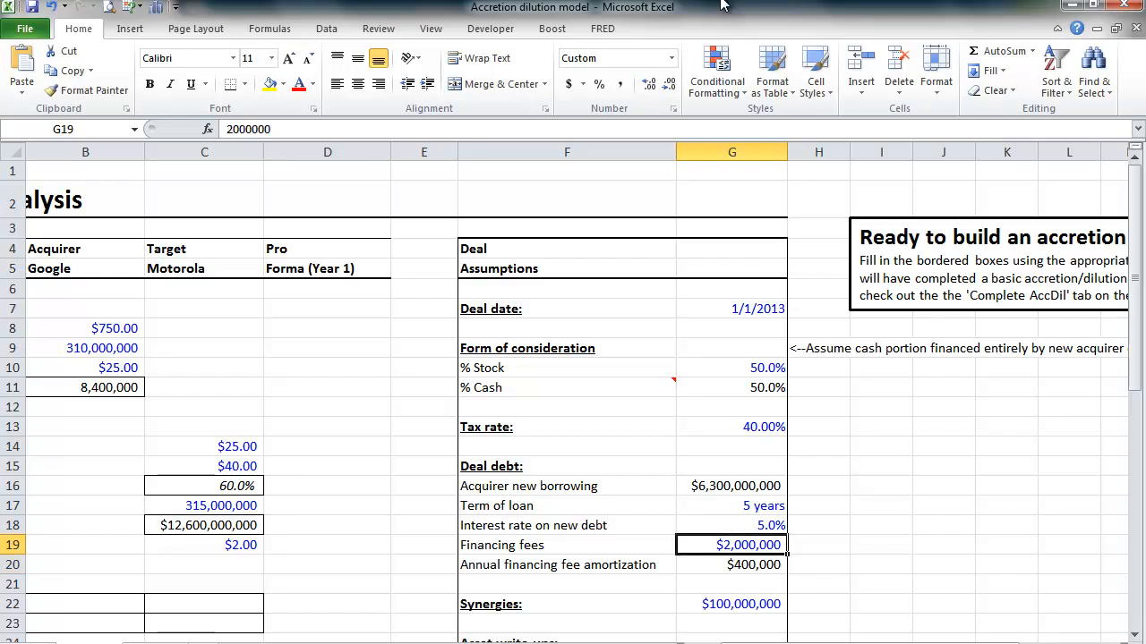
pyautogui.click(730, 565)
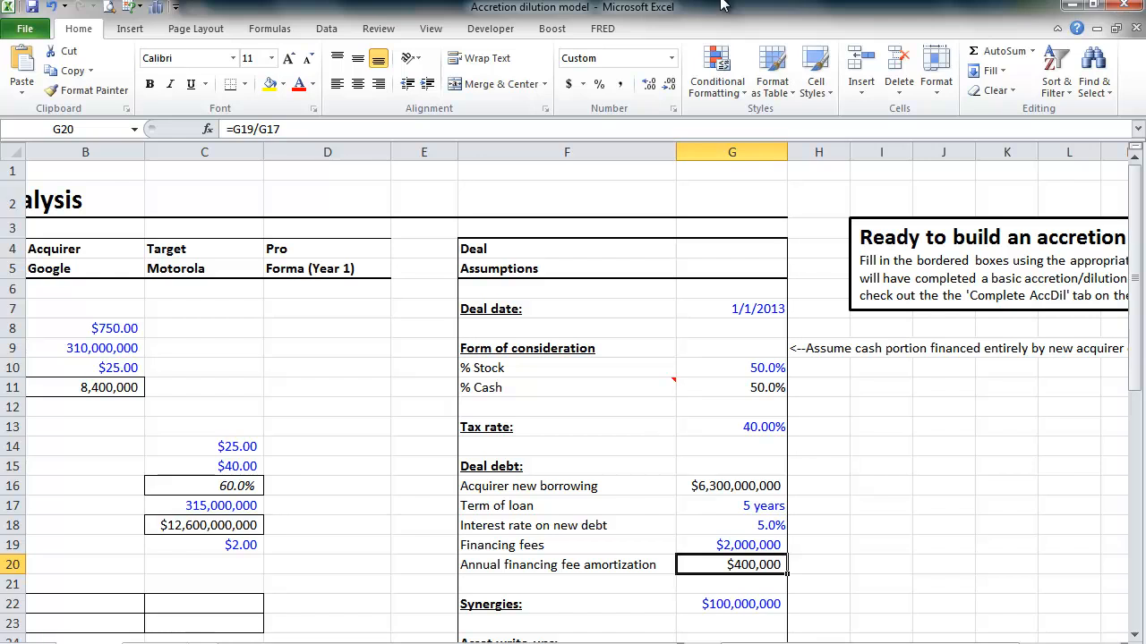
pyautogui.click(730, 623)
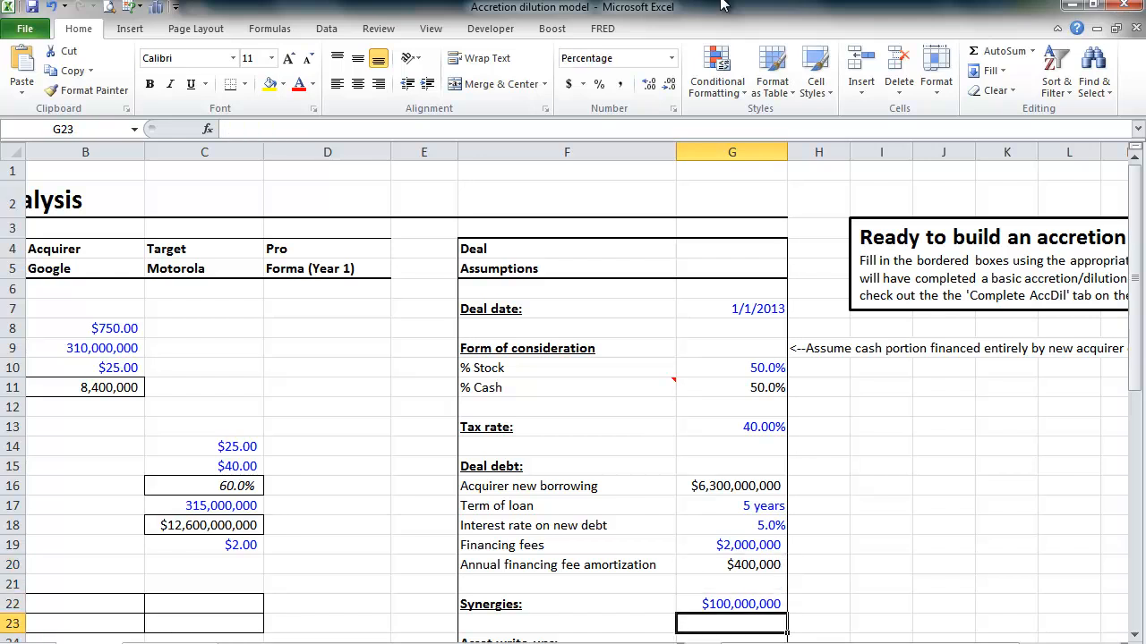
pyautogui.scroll(-3)
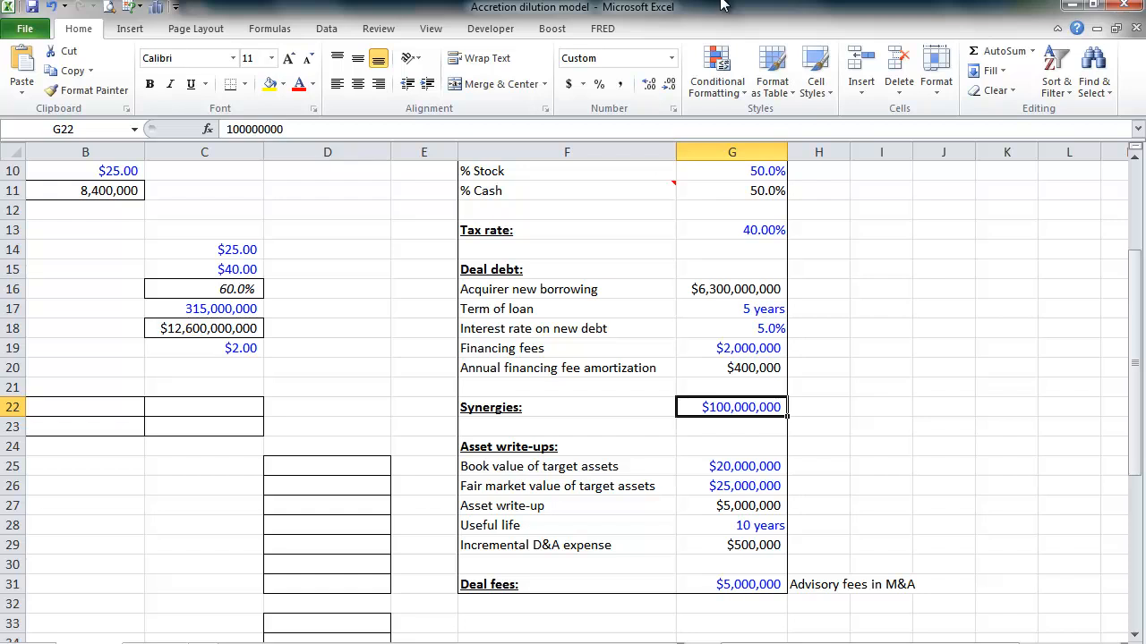
pyautogui.click(731, 527)
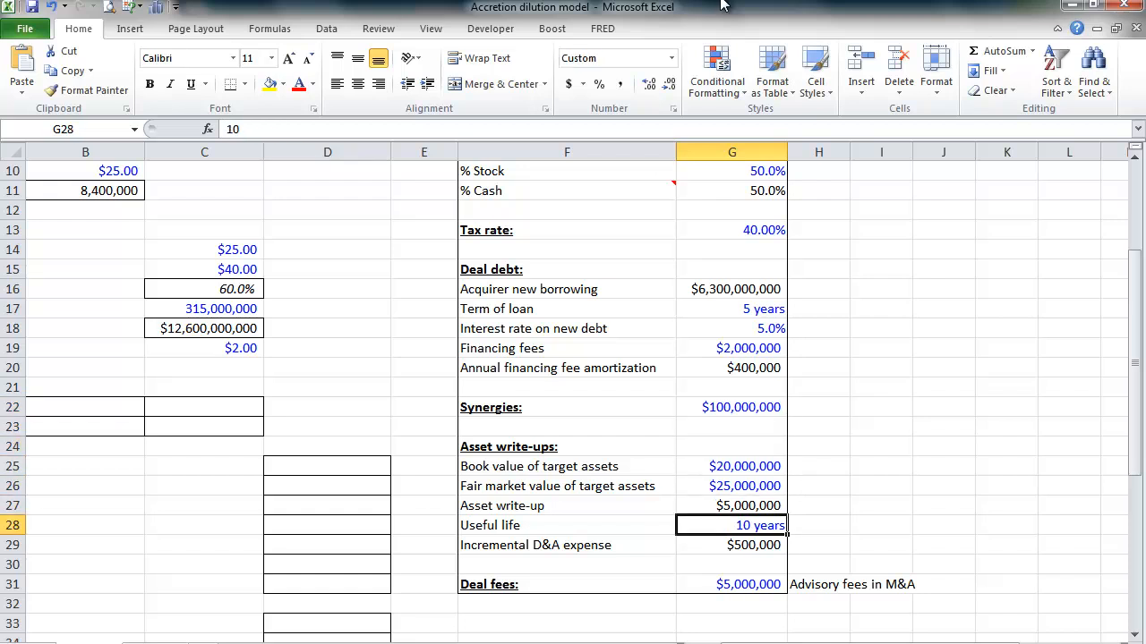
pyautogui.click(566, 487)
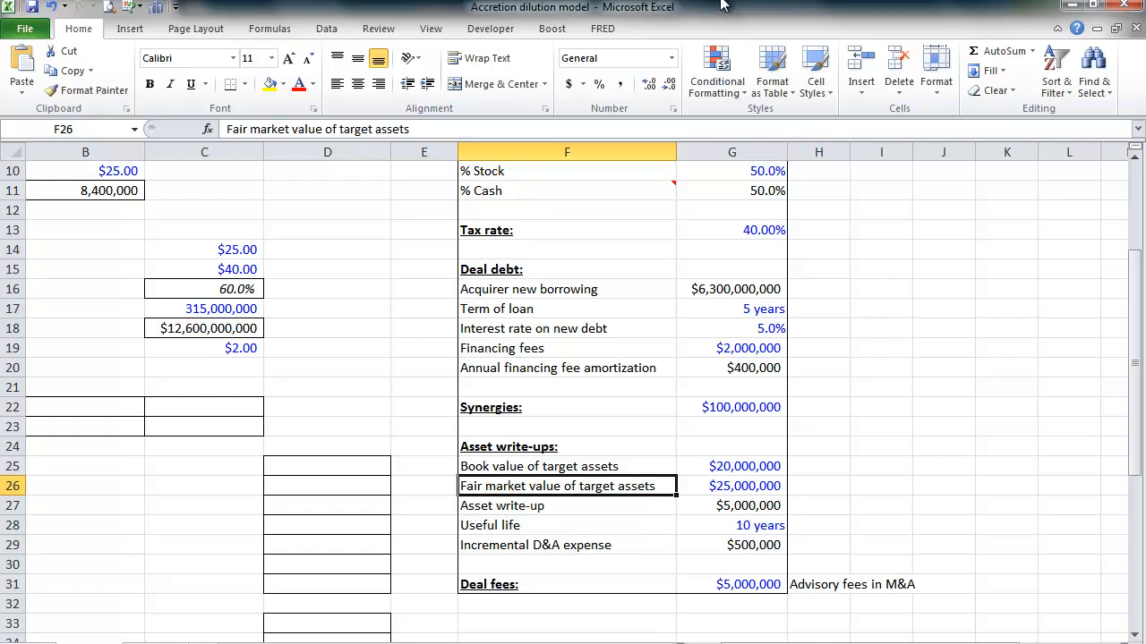
pyautogui.click(730, 465)
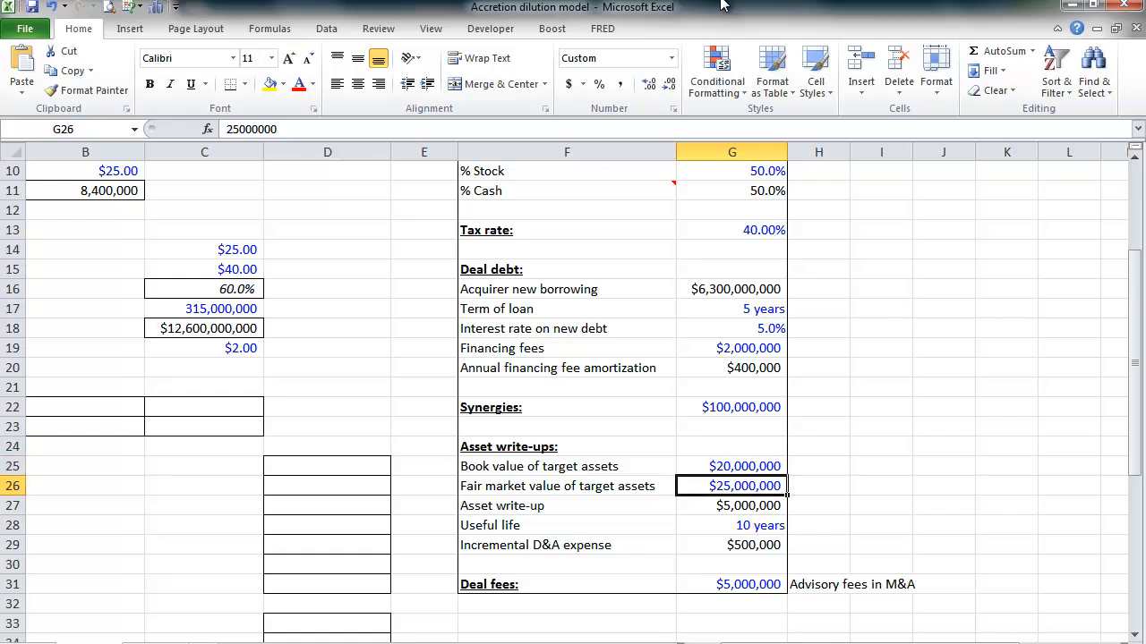
pyautogui.click(731, 505)
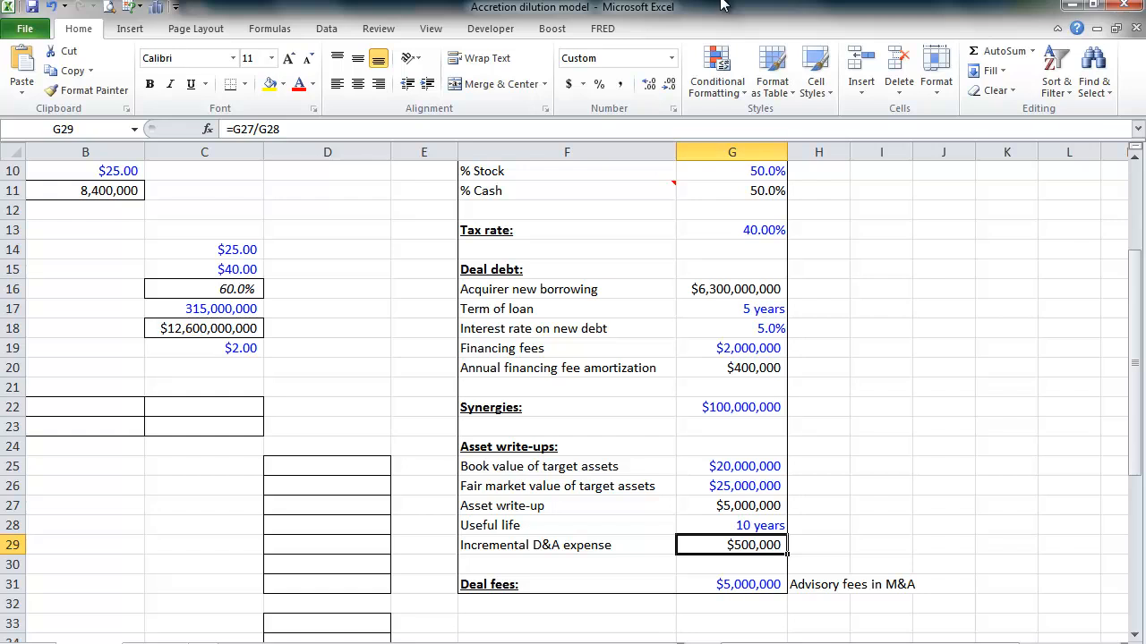
pyautogui.click(731, 584)
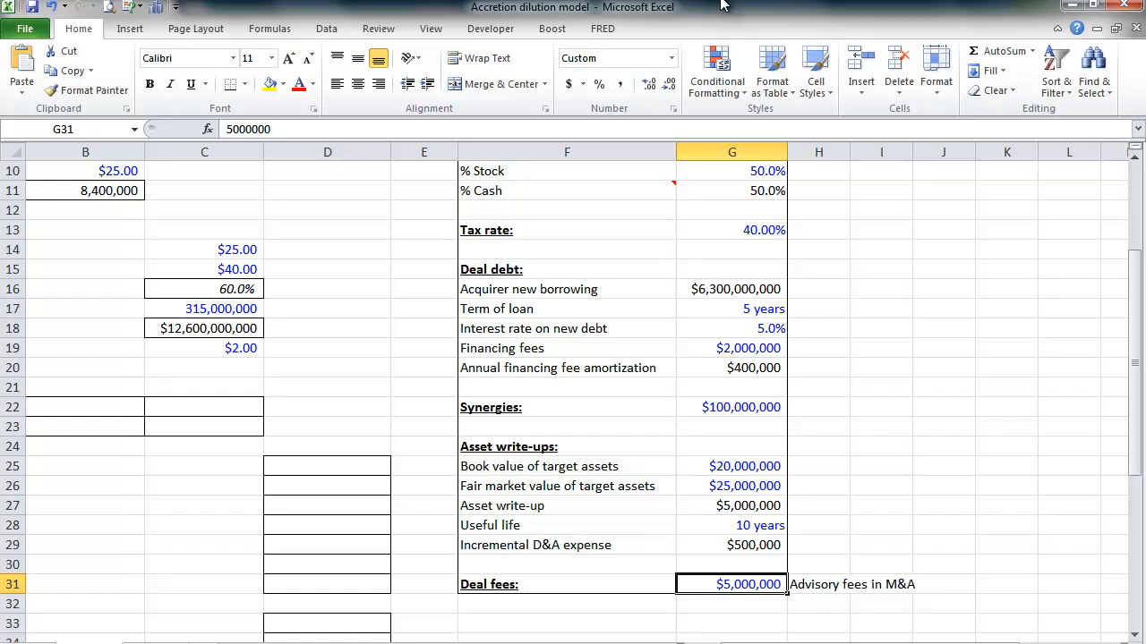
pyautogui.click(731, 545)
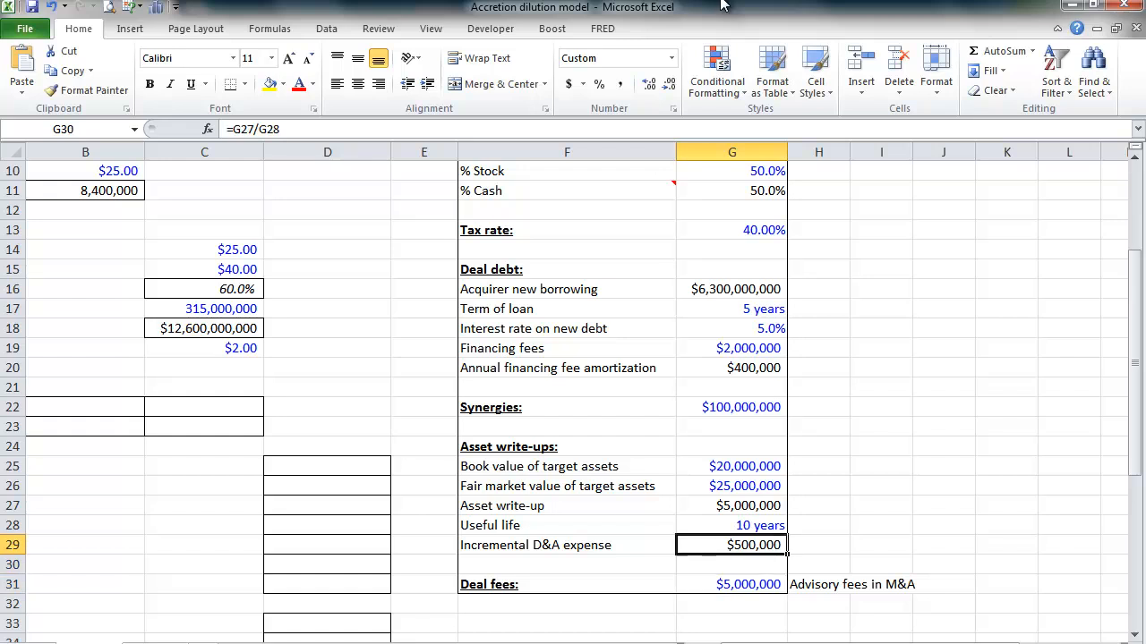
pyautogui.click(730, 348)
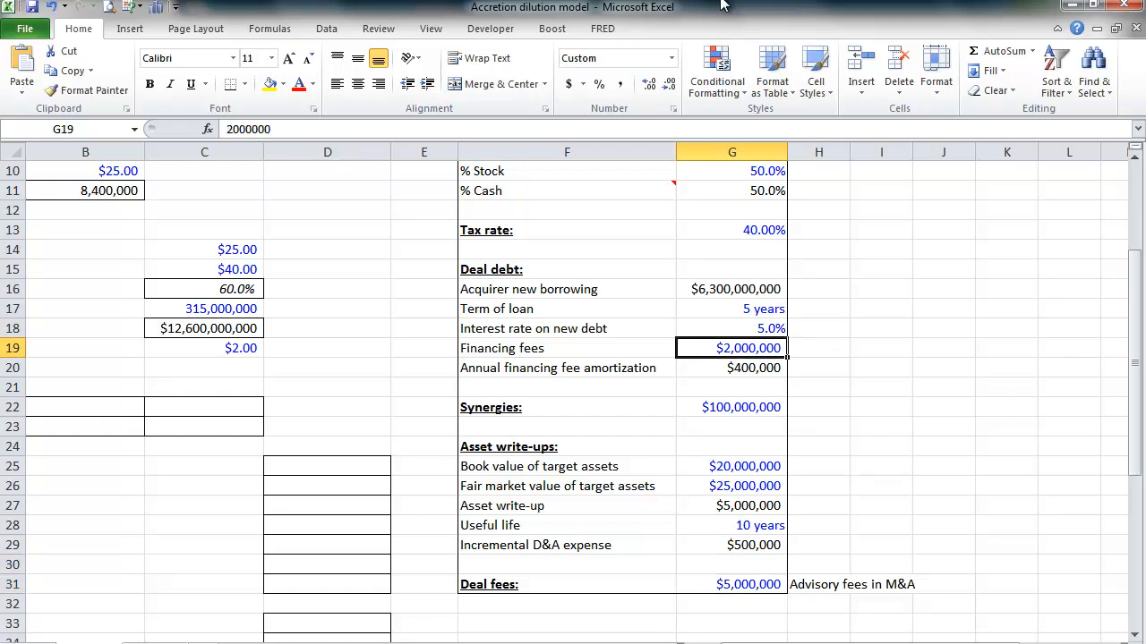
pyautogui.click(731, 367)
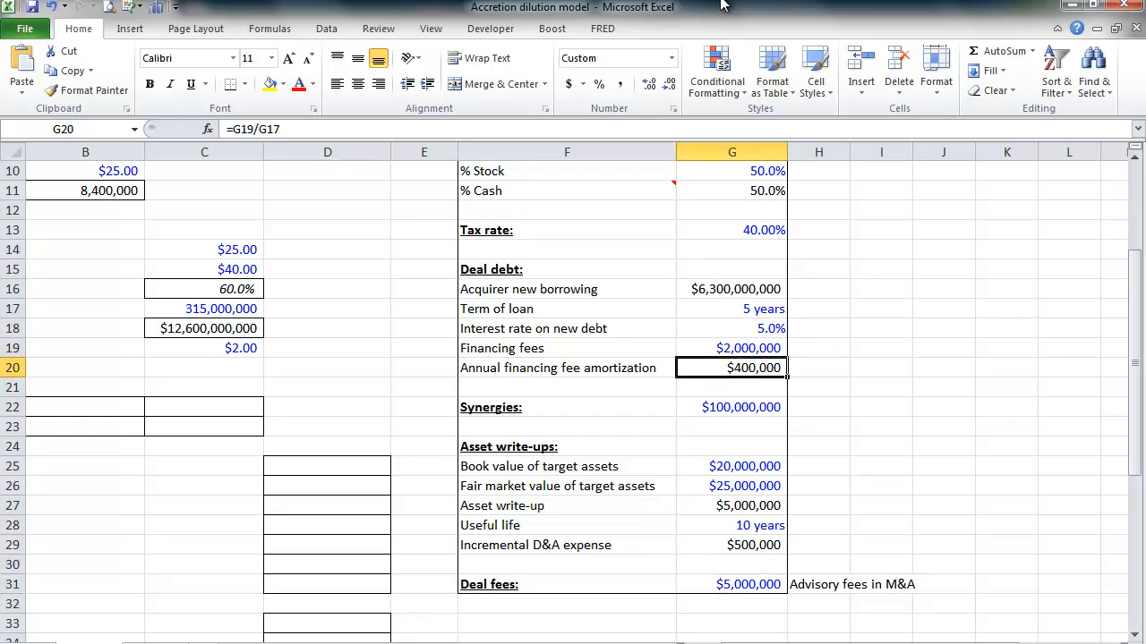
pyautogui.click(730, 584)
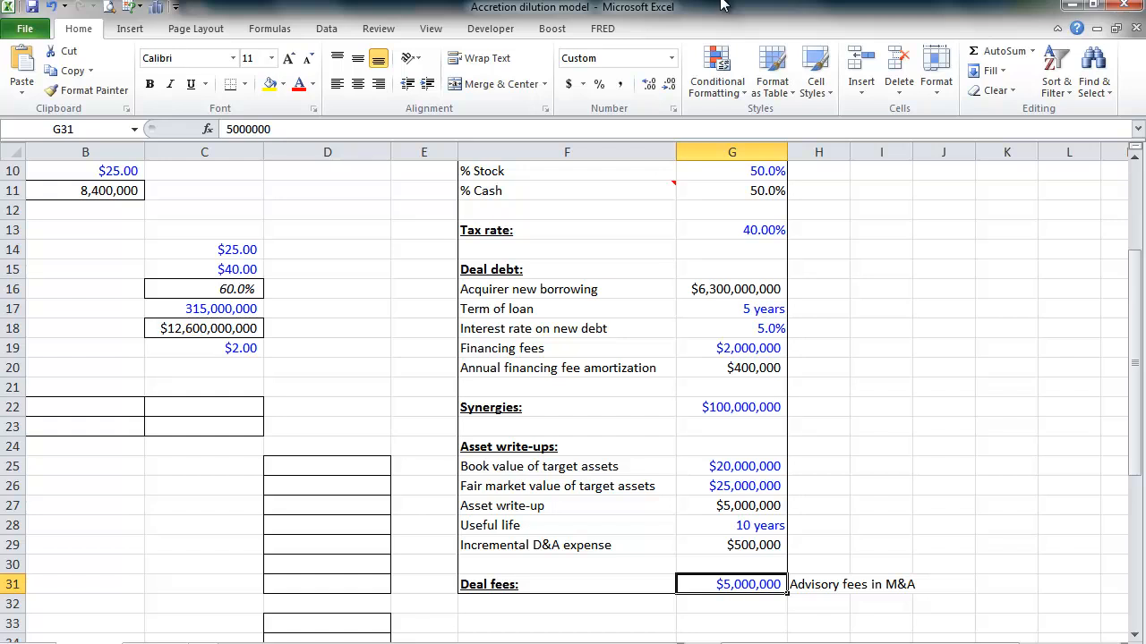
pyautogui.click(565, 583)
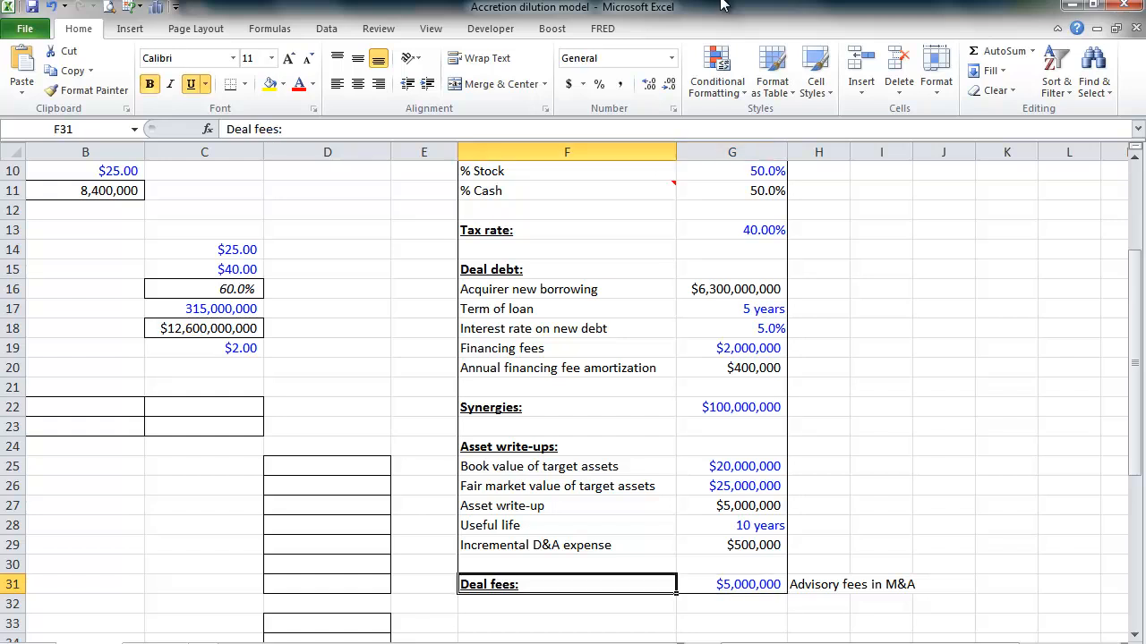
pyautogui.click(730, 584)
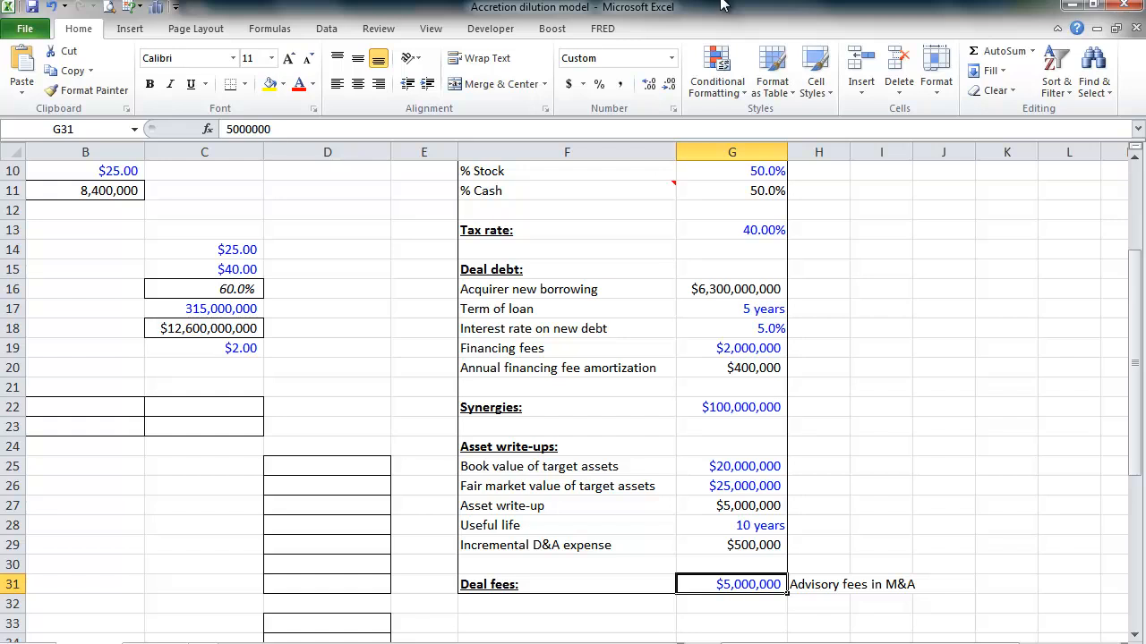
pyautogui.click(730, 171)
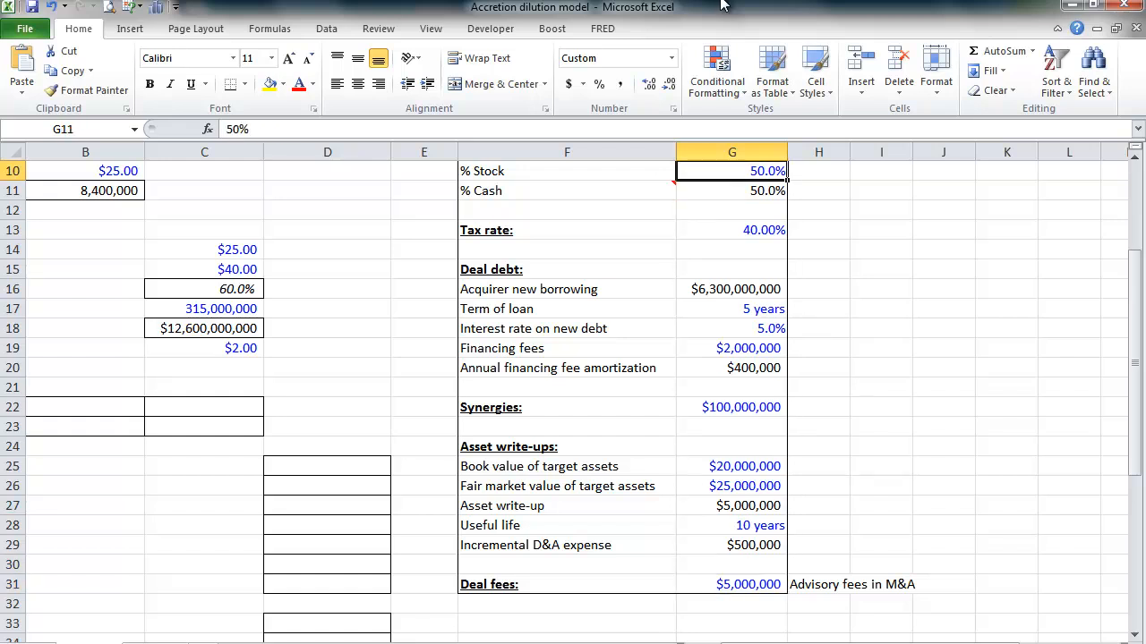